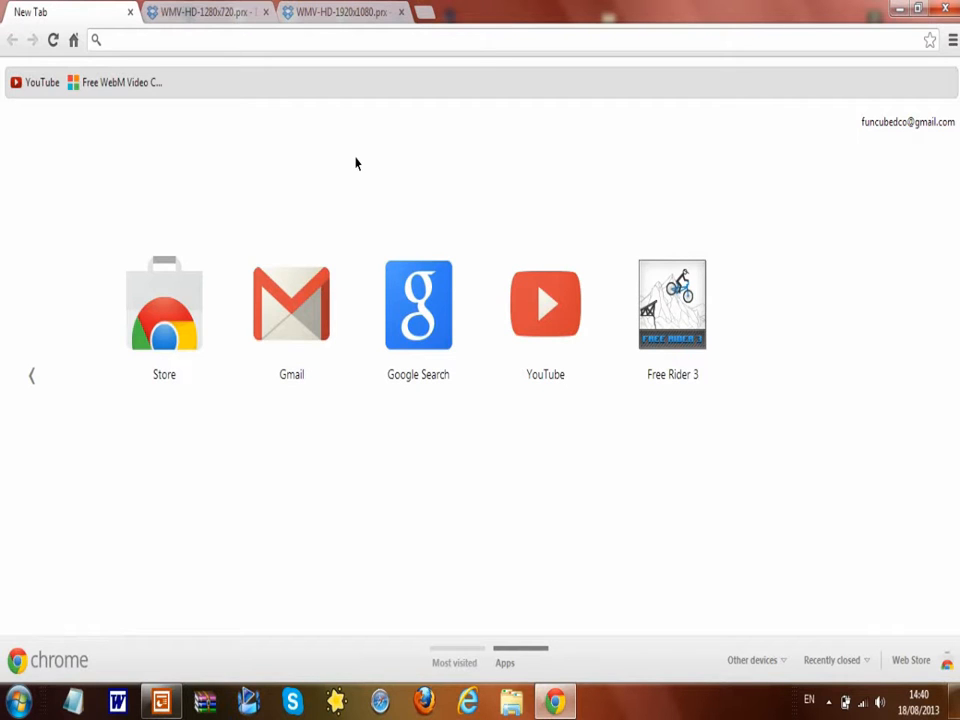
Download WMV-HD-1280x720.prx from its Dropbox share page in Chrome
click(205, 11)
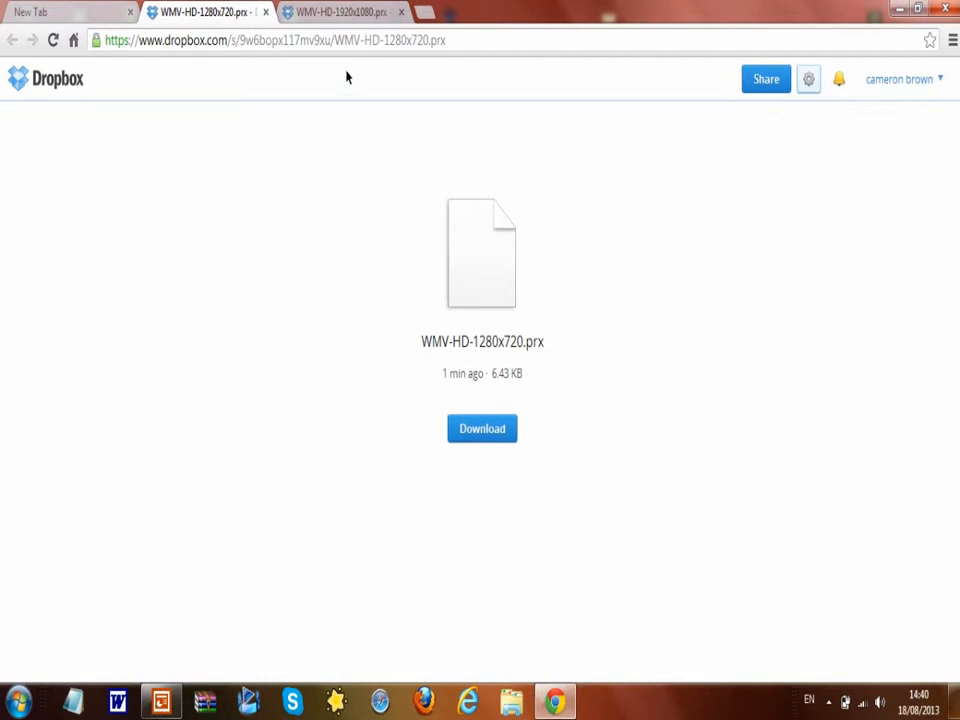
click(340, 11)
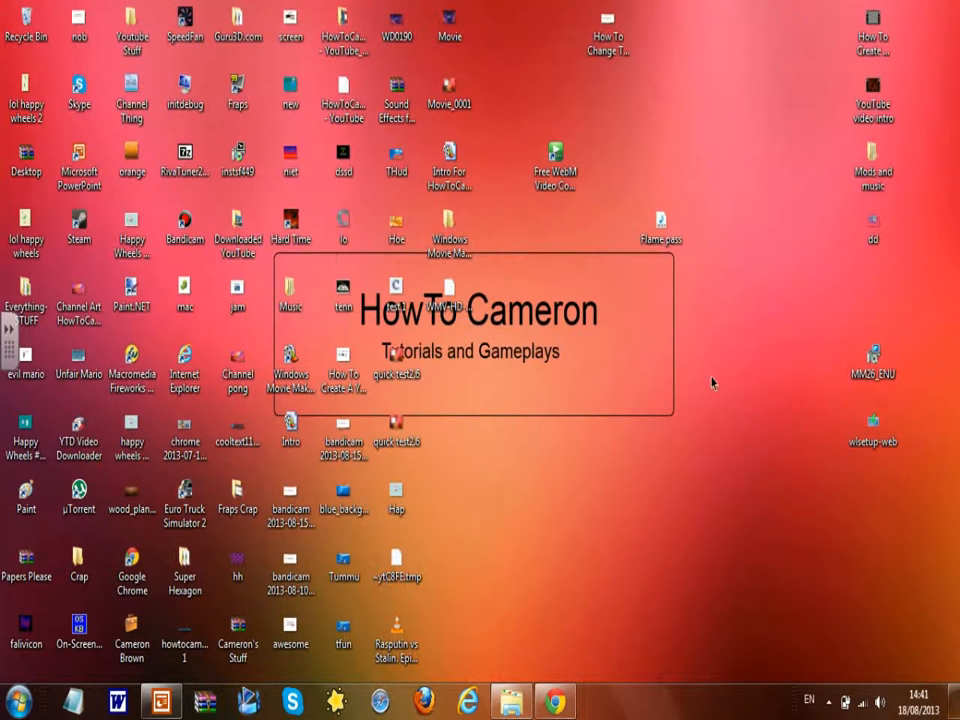
mouse_move(450, 363)
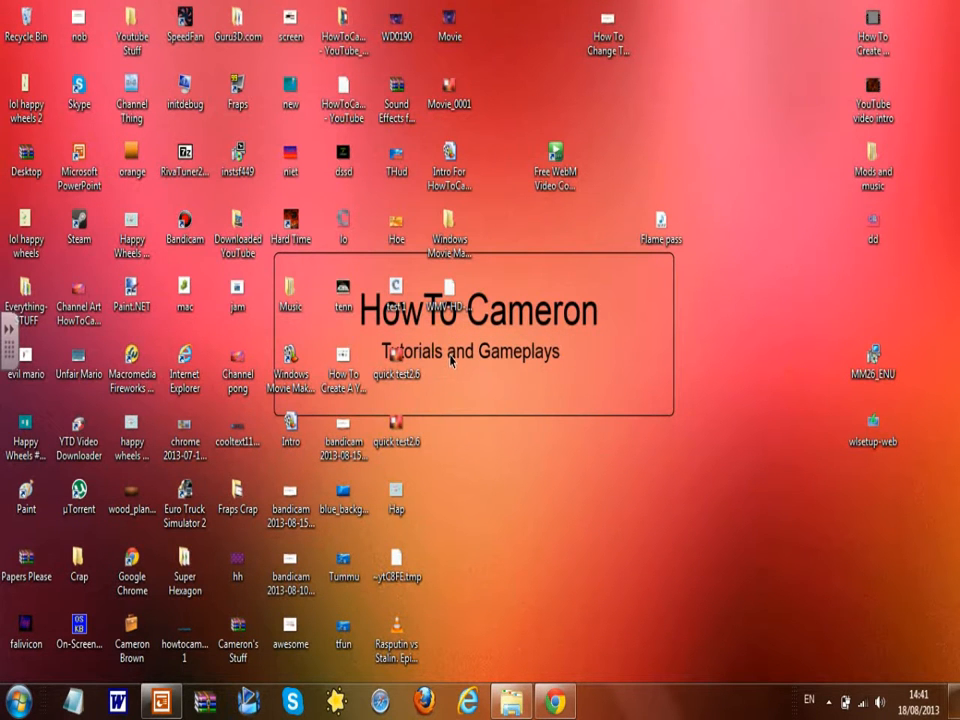
mouse_move(460, 379)
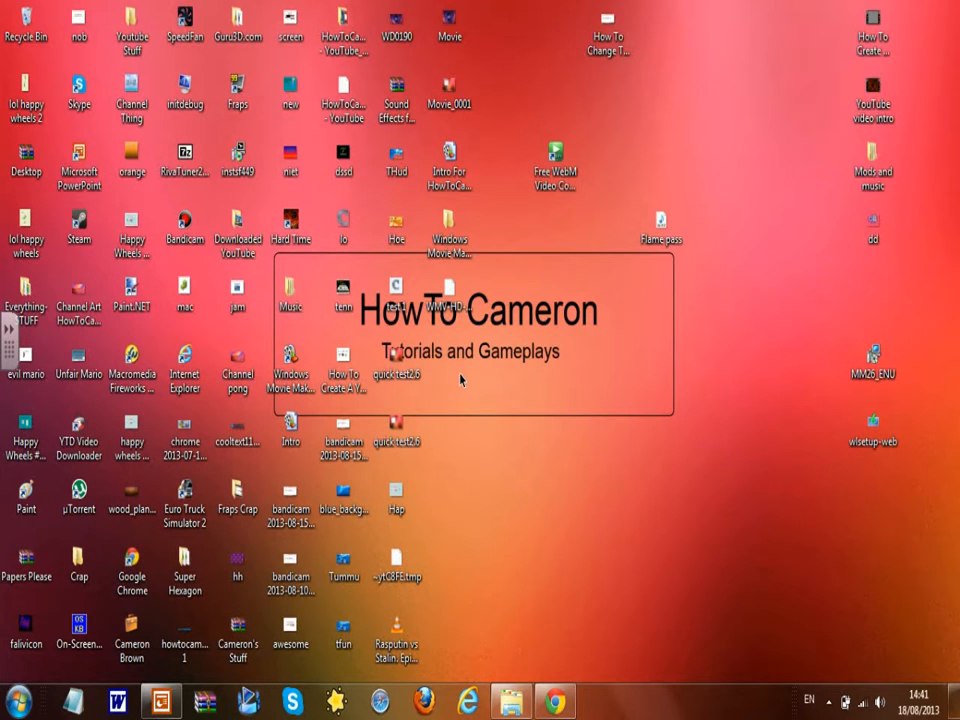
Launch Windows Explorer from the taskbar, showing Local Disk (C:)
click(18, 700)
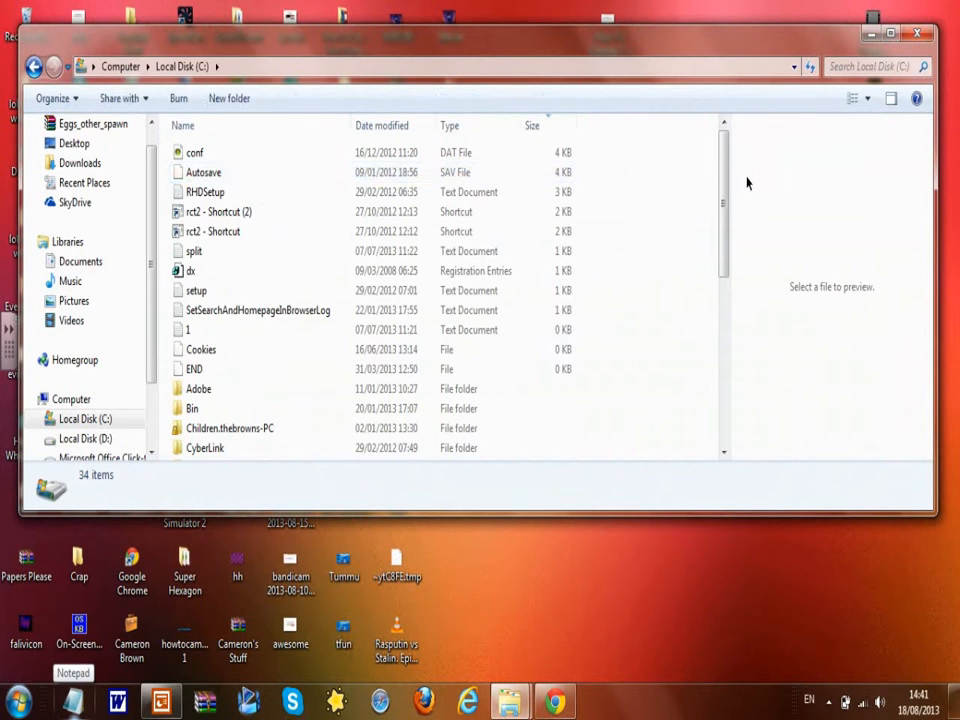
Navigate Program Files (x86) via a 'movie mak' search into Movie Maker 2.6\Shared
click(221, 292)
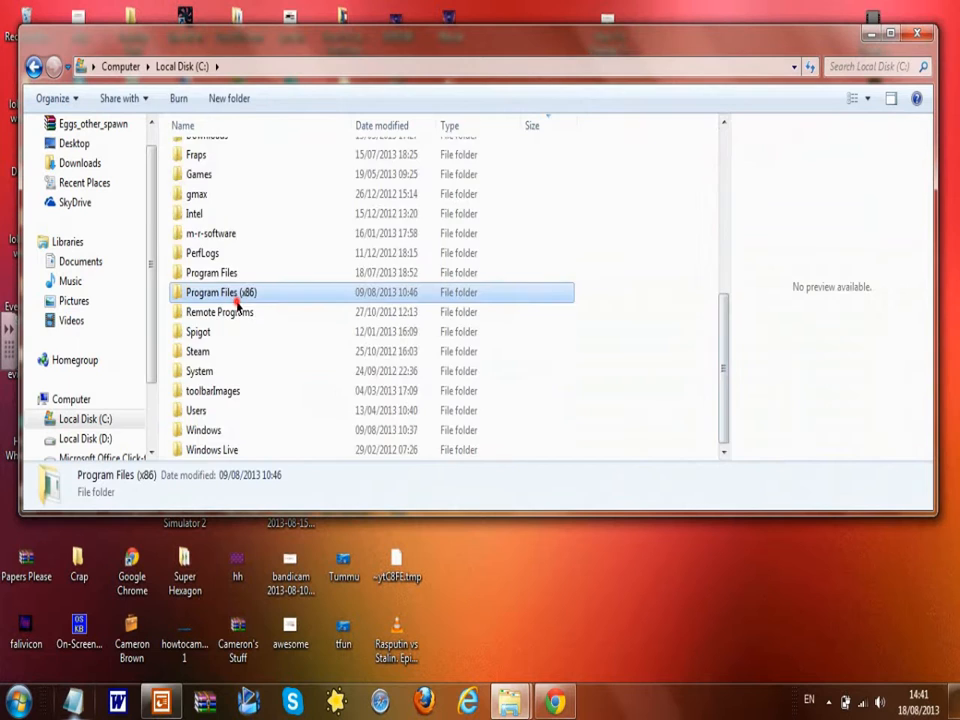
double_click(221, 292)
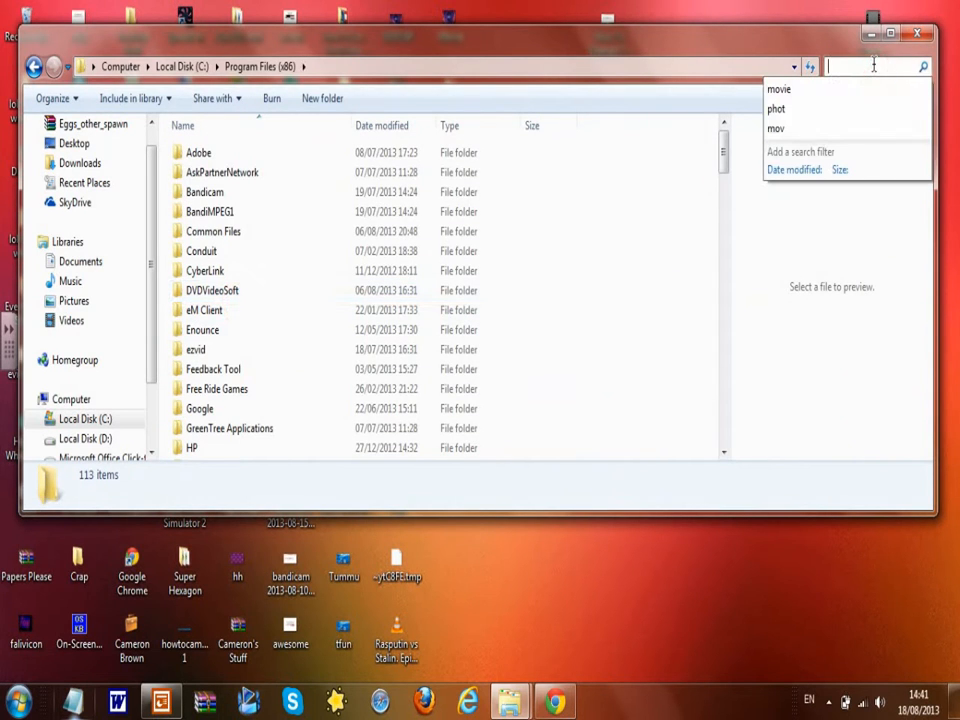
text(movie maker)
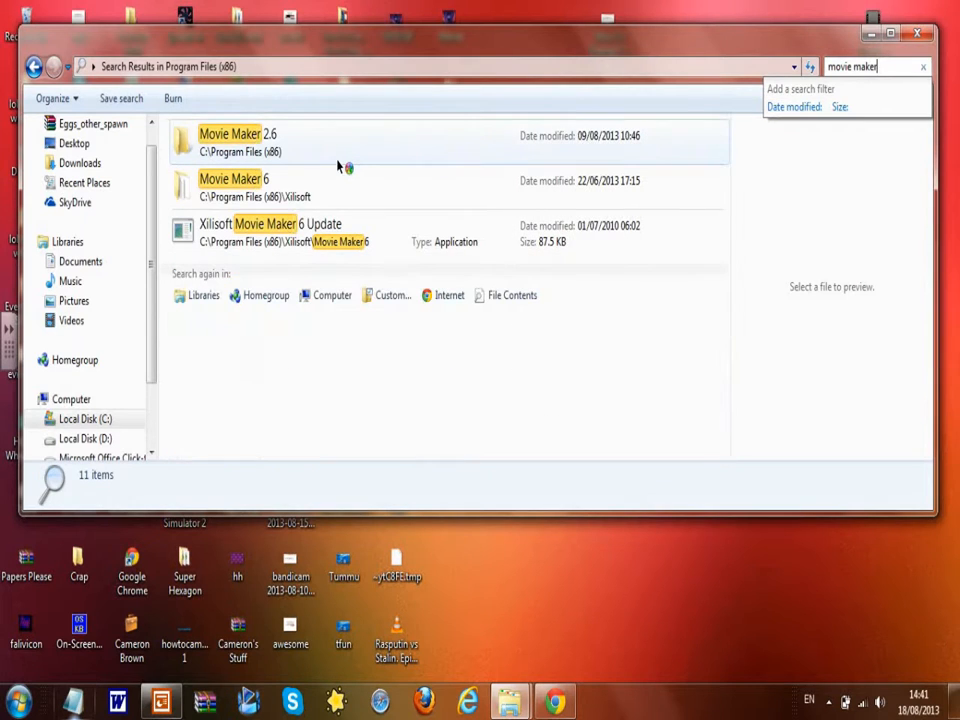
double_click(230, 135)
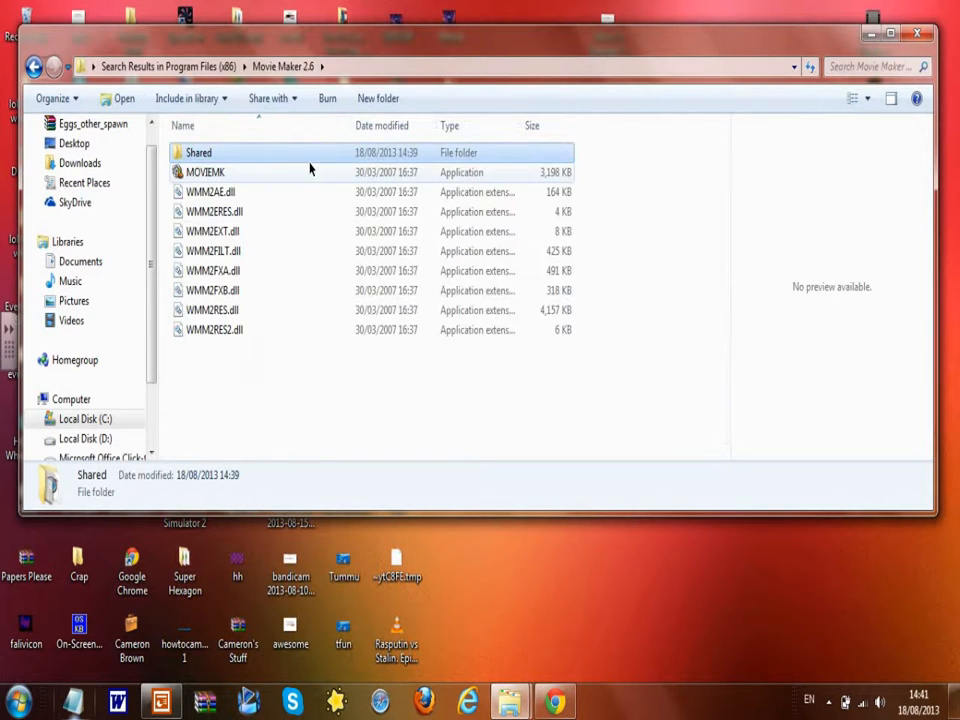
double_click(198, 152)
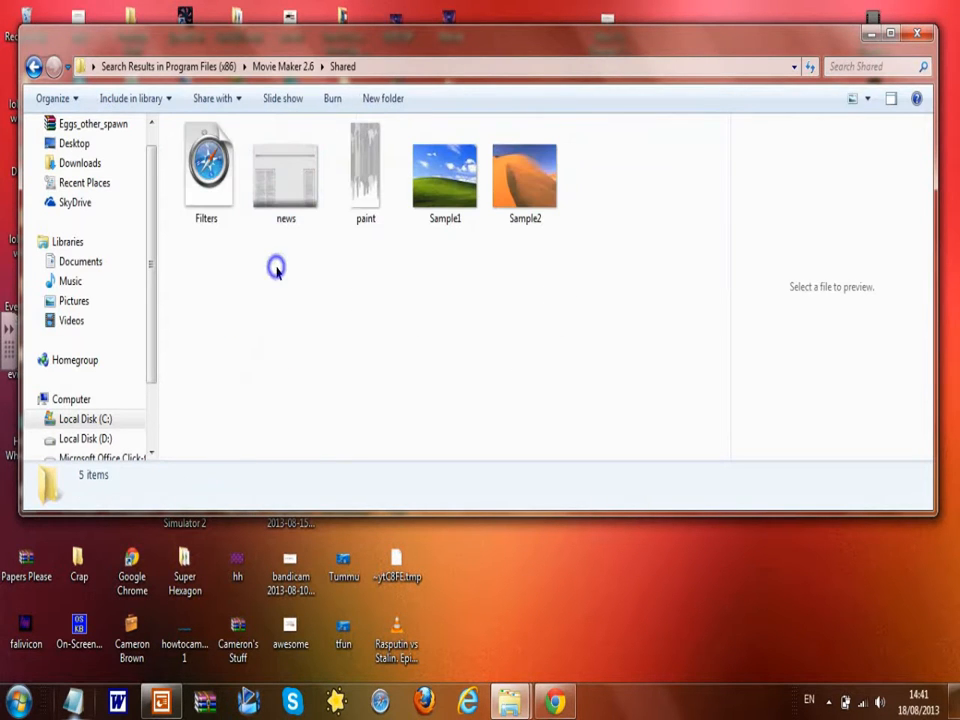
Create a new folder named 'Profiles' inside the Shared folder
right_click(277, 267)
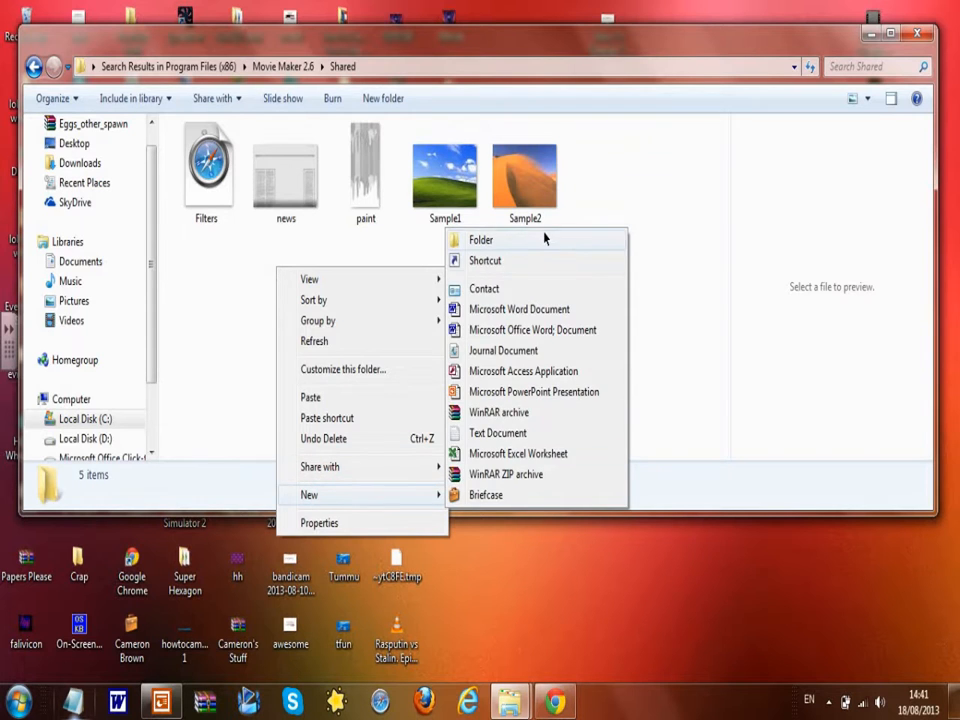
click(481, 239)
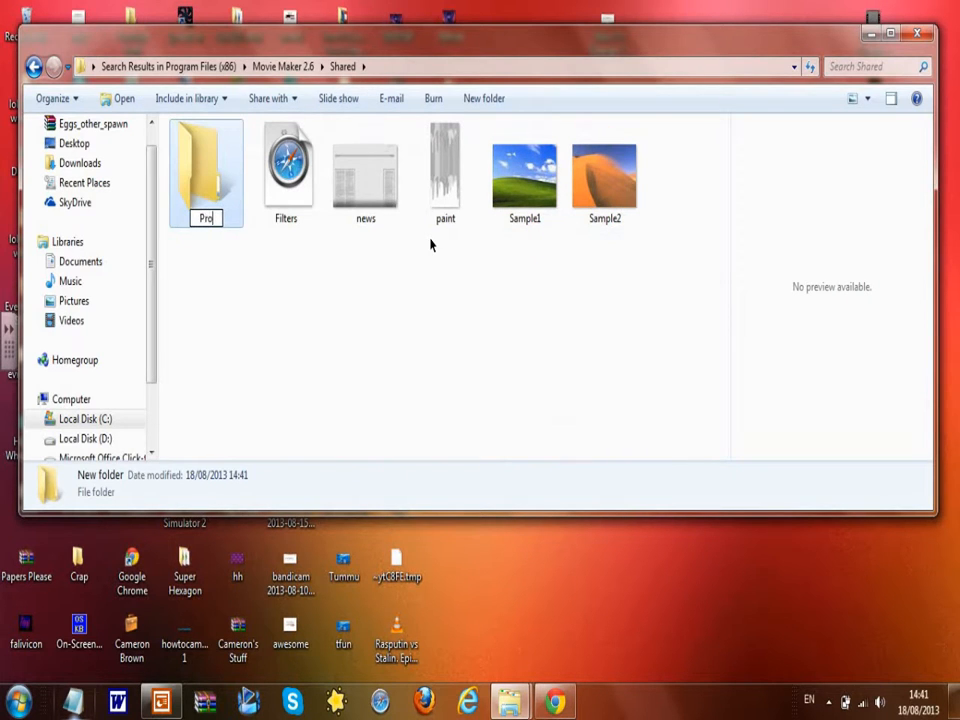
text(Profiles)
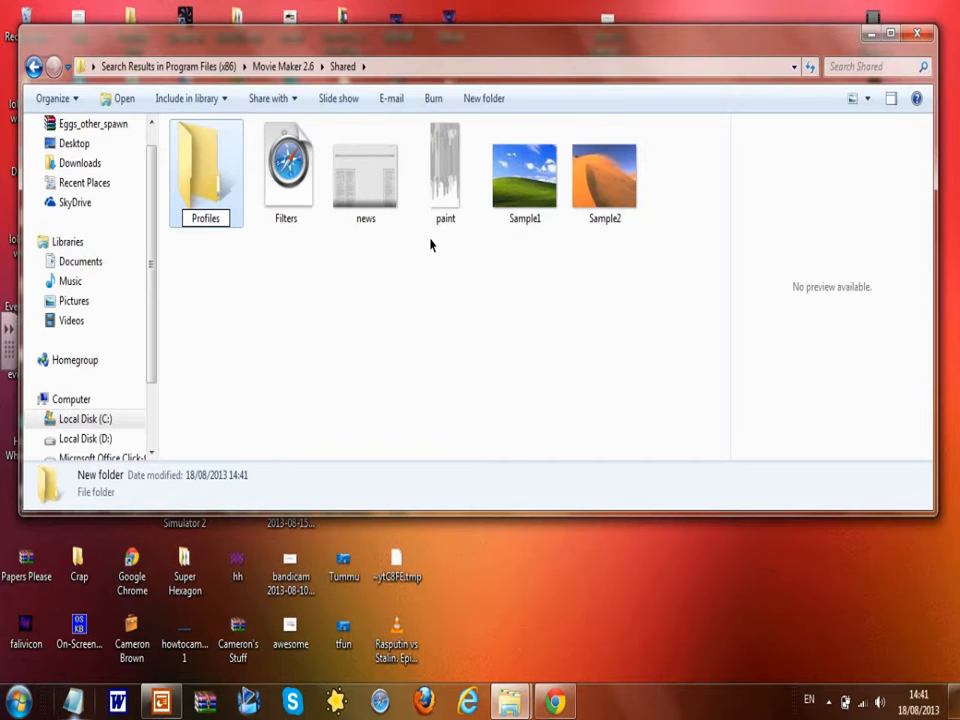
mouse_move(307, 312)
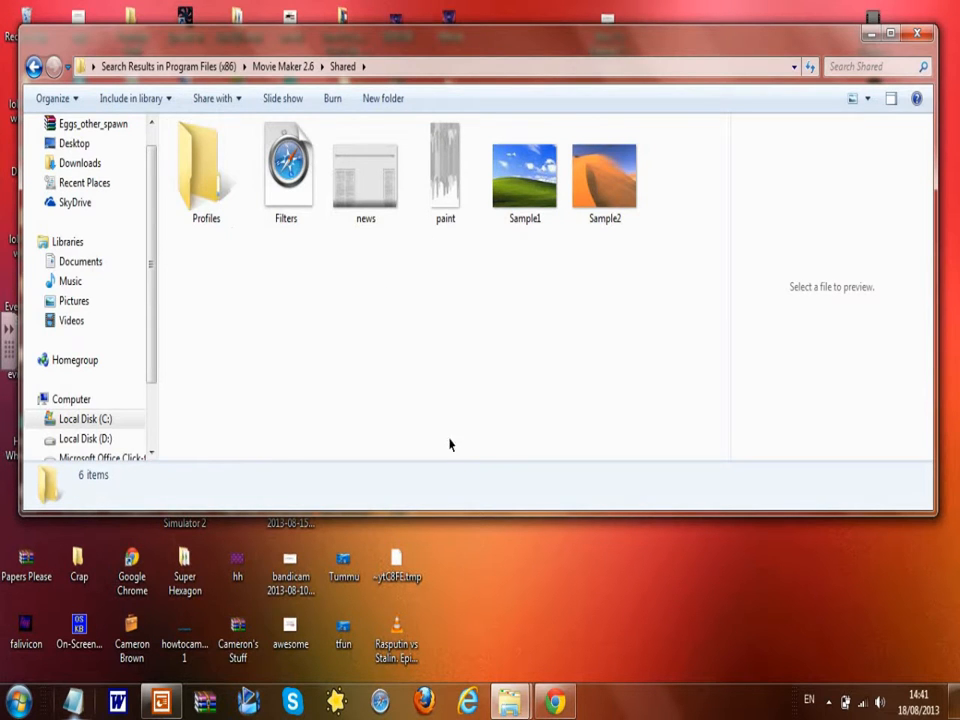
mouse_move(510, 700)
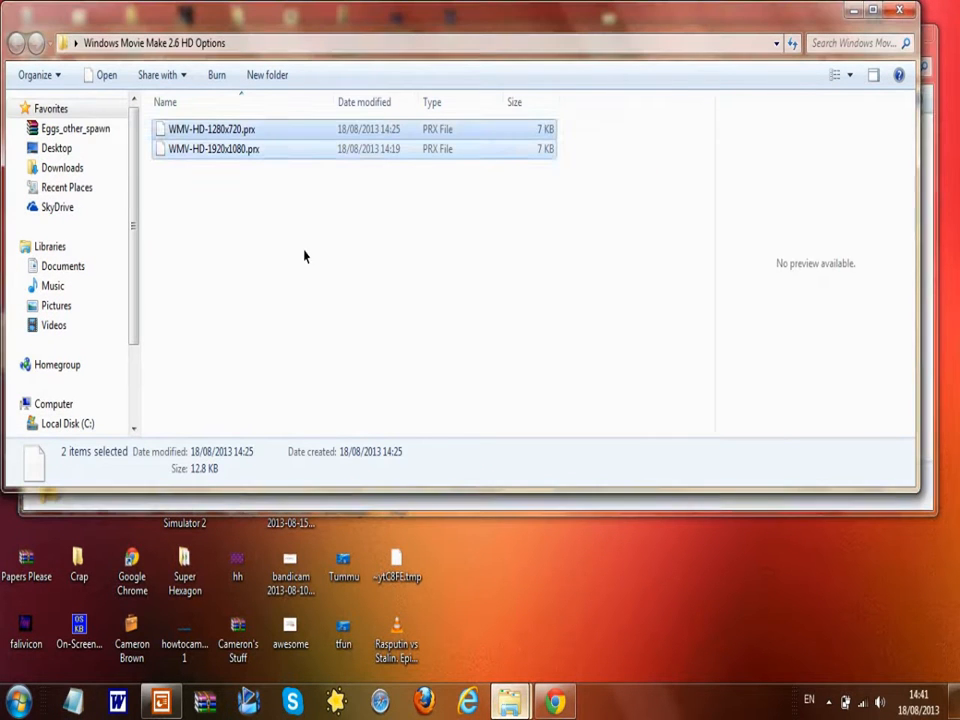
mouse_move(511, 700)
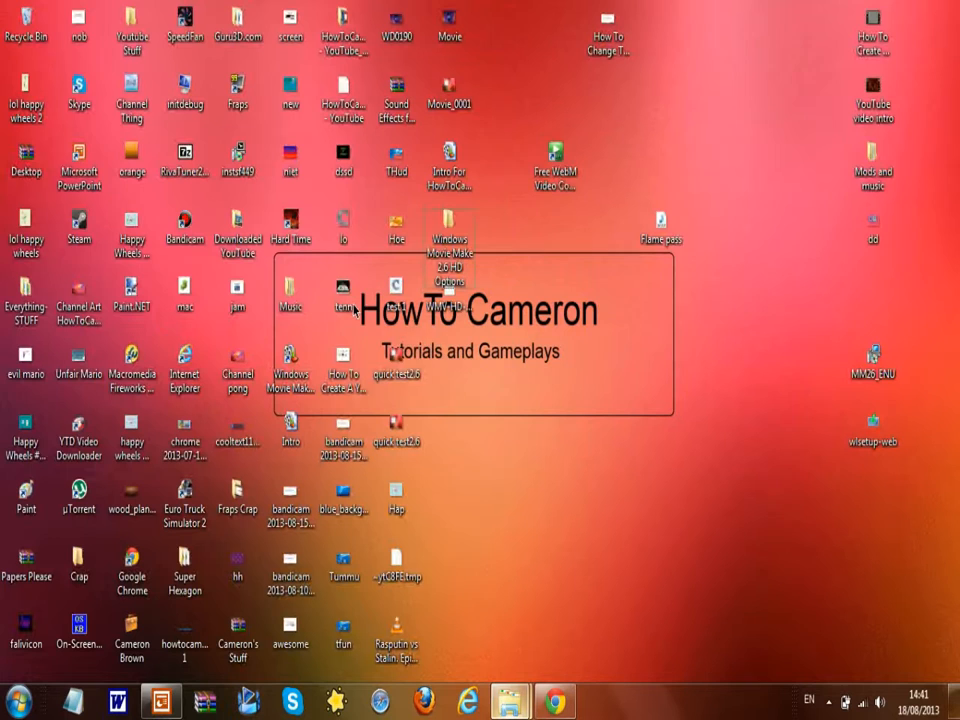
click(290, 365)
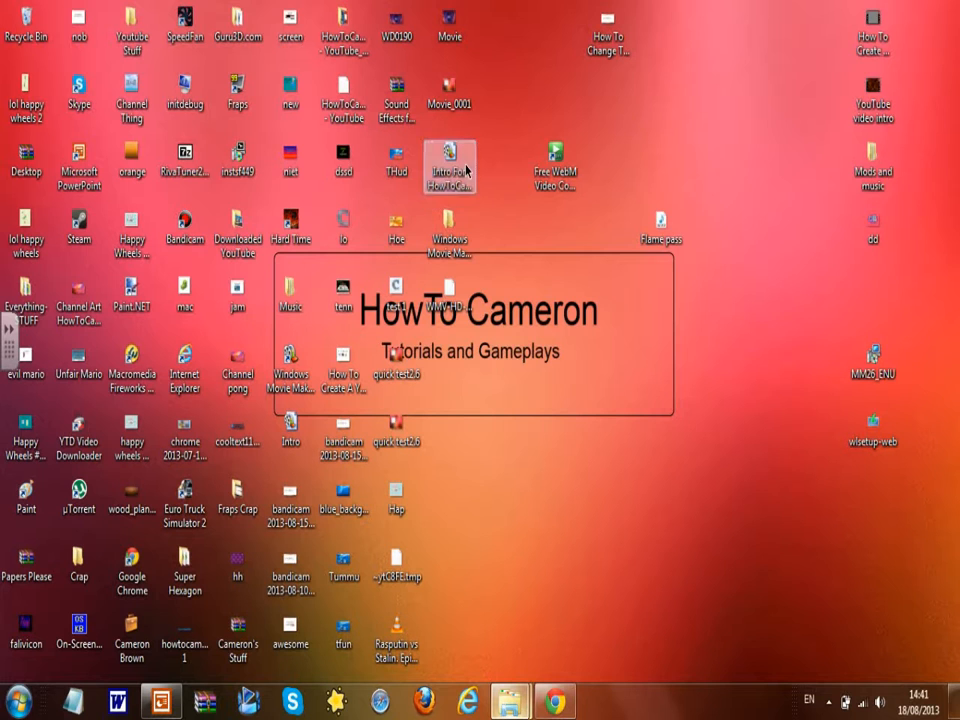
Open the Intro For HowToCameron project, then cancel the Save Project As dialog
double_click(449, 160)
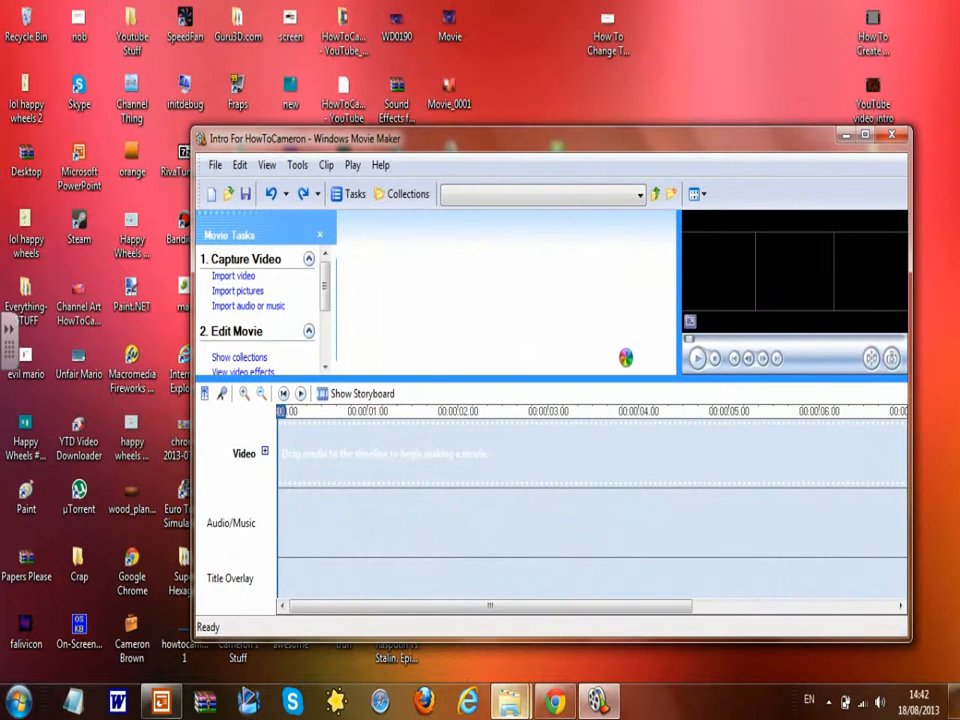
click(214, 164)
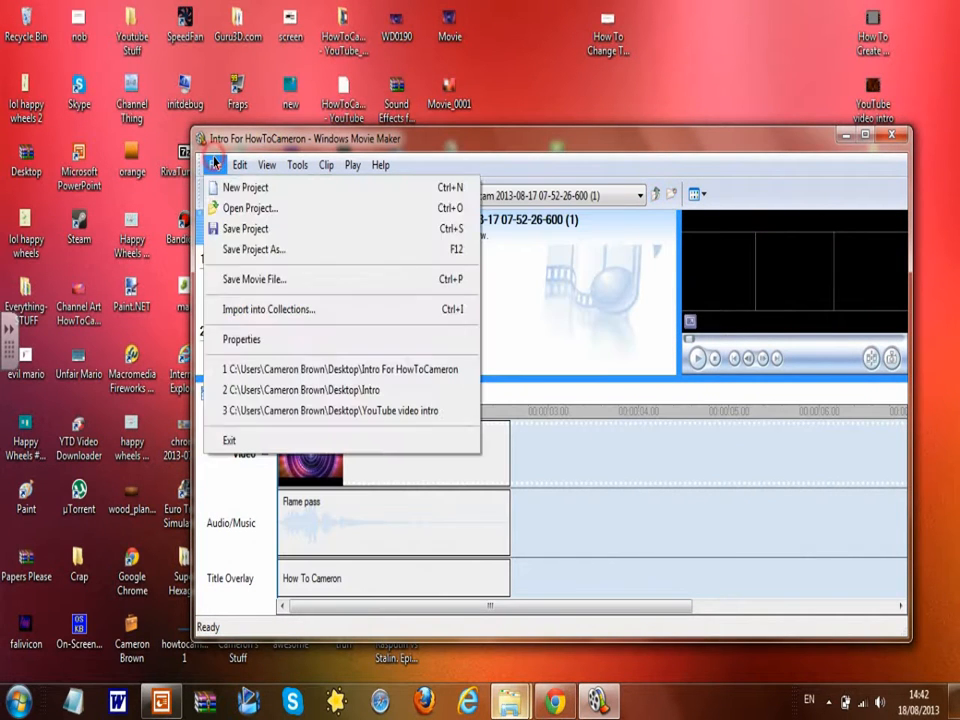
click(253, 249)
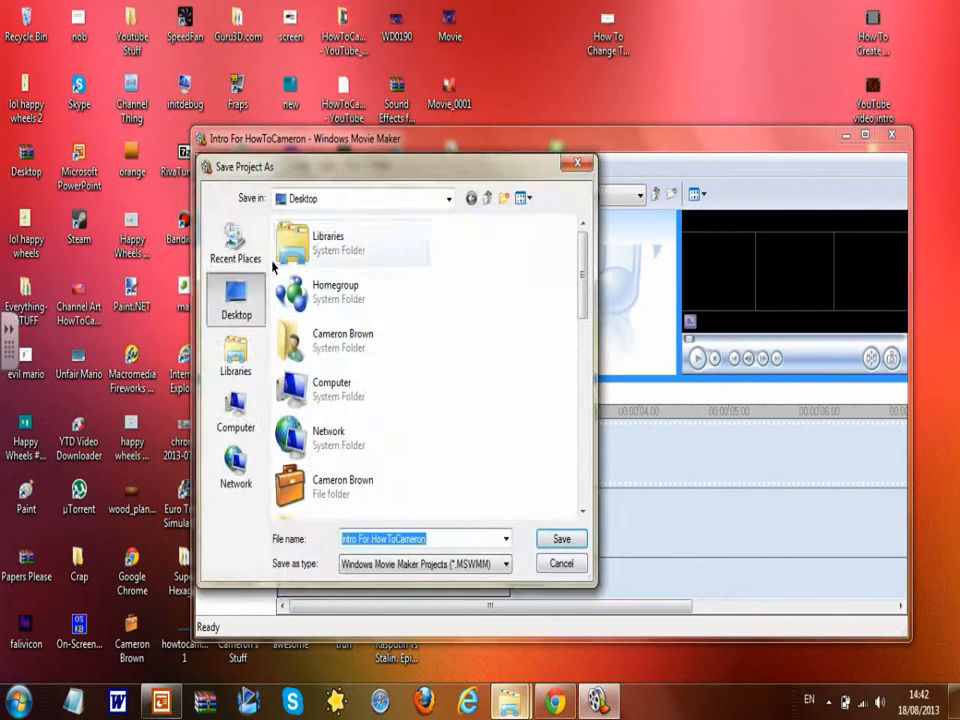
click(561, 539)
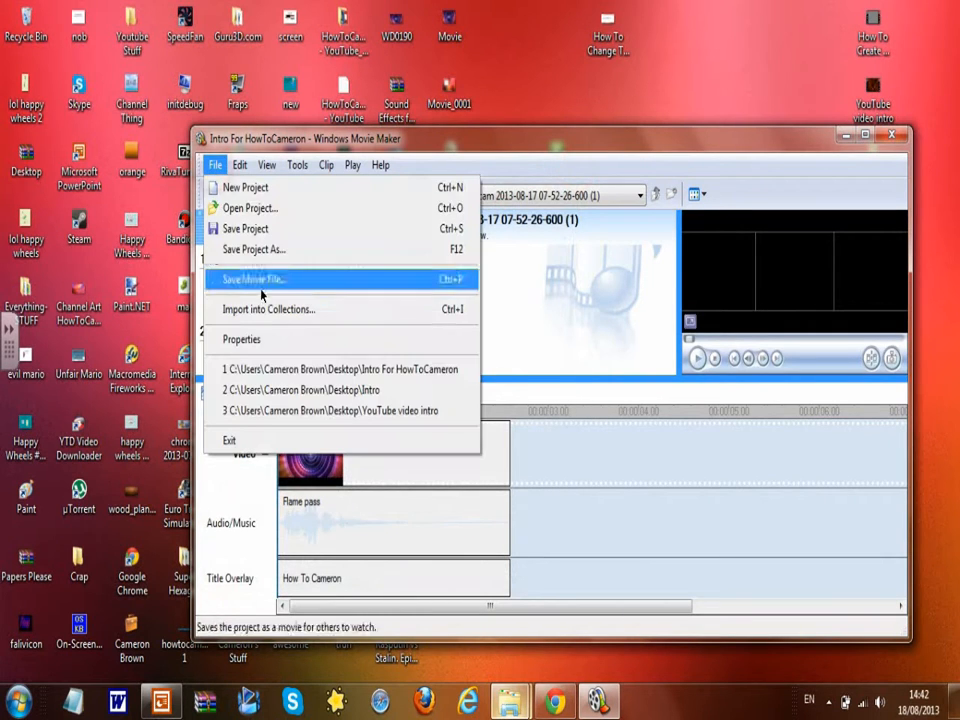
Run Save Movie File for My computer as Intro For HowToCameron_0001 to the movie settings page
click(252, 279)
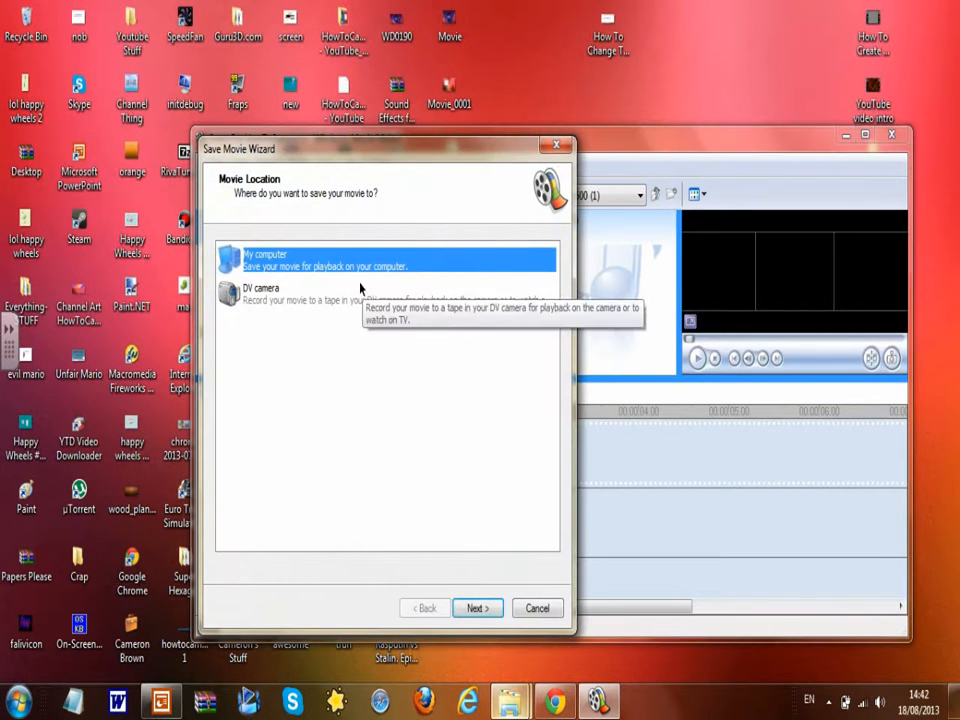
click(477, 608)
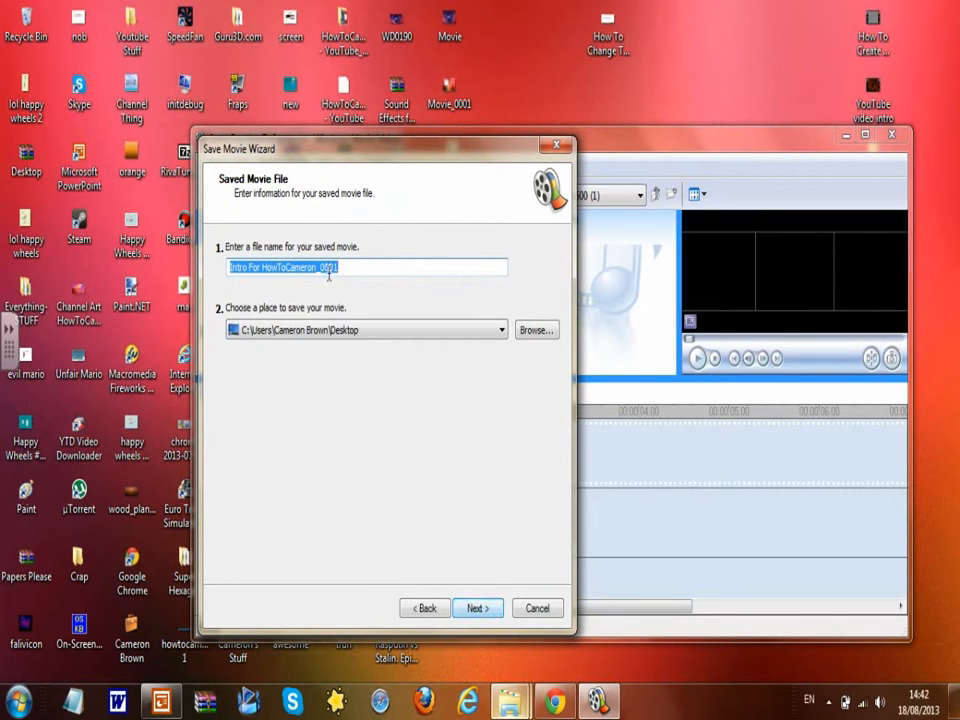
click(477, 608)
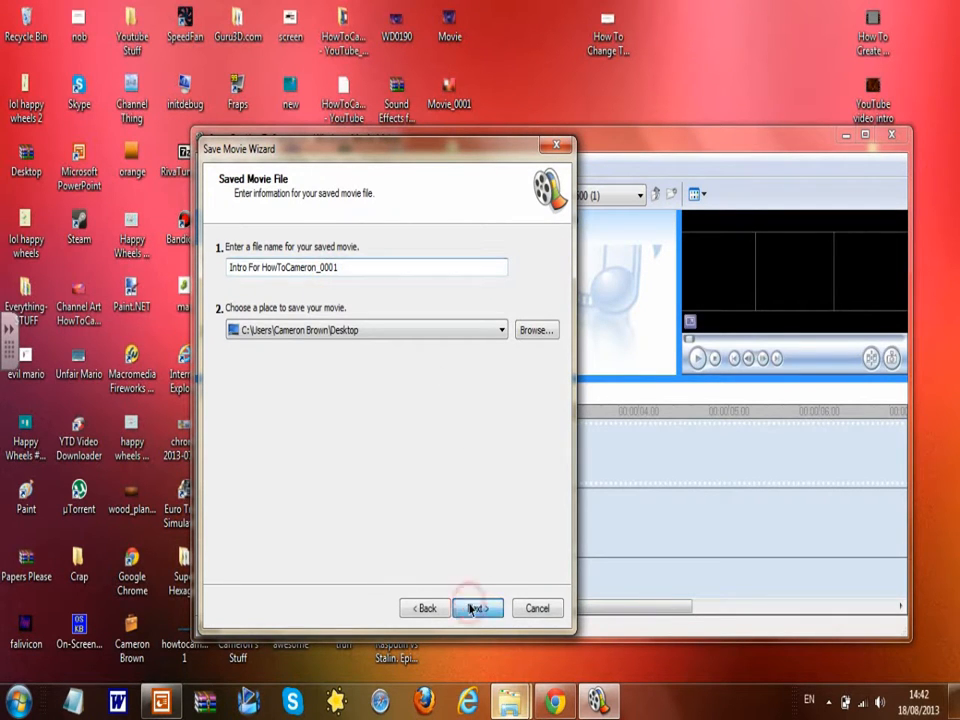
click(477, 608)
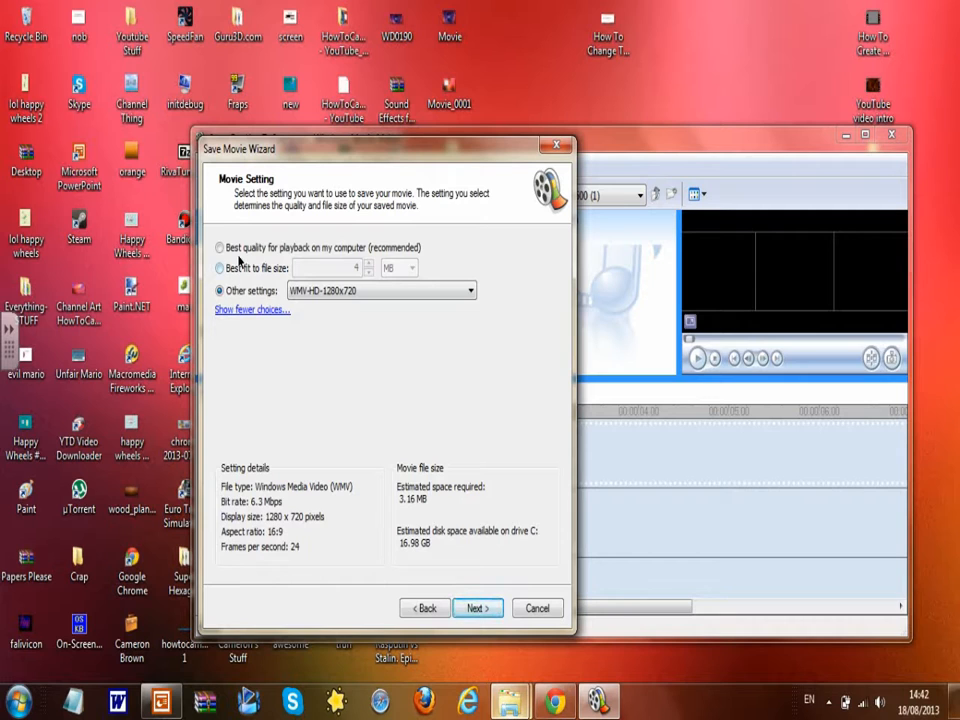
Choose Other settings and expand its list showing WMV-HD-1280x720 and WMV-HD-1920x1080
click(219, 247)
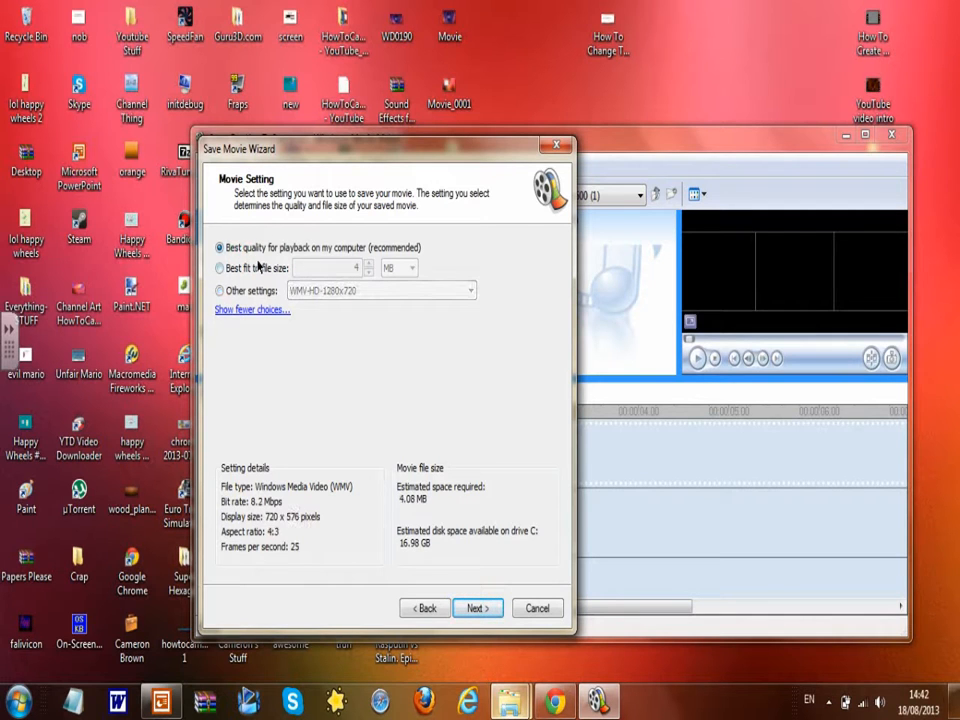
click(219, 290)
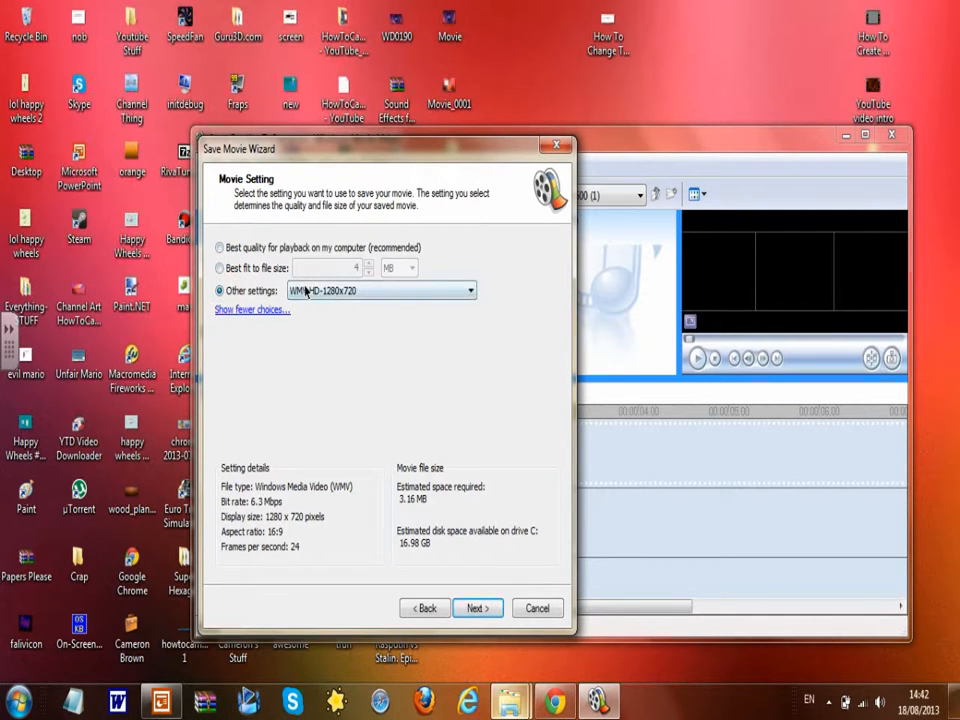
click(469, 290)
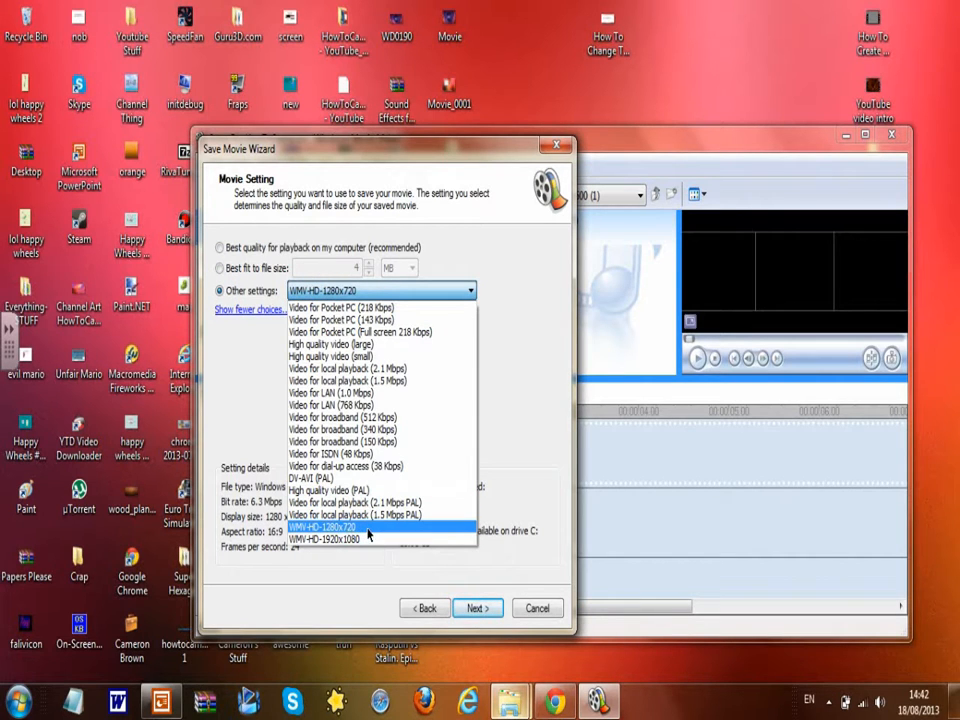
mouse_move(340, 539)
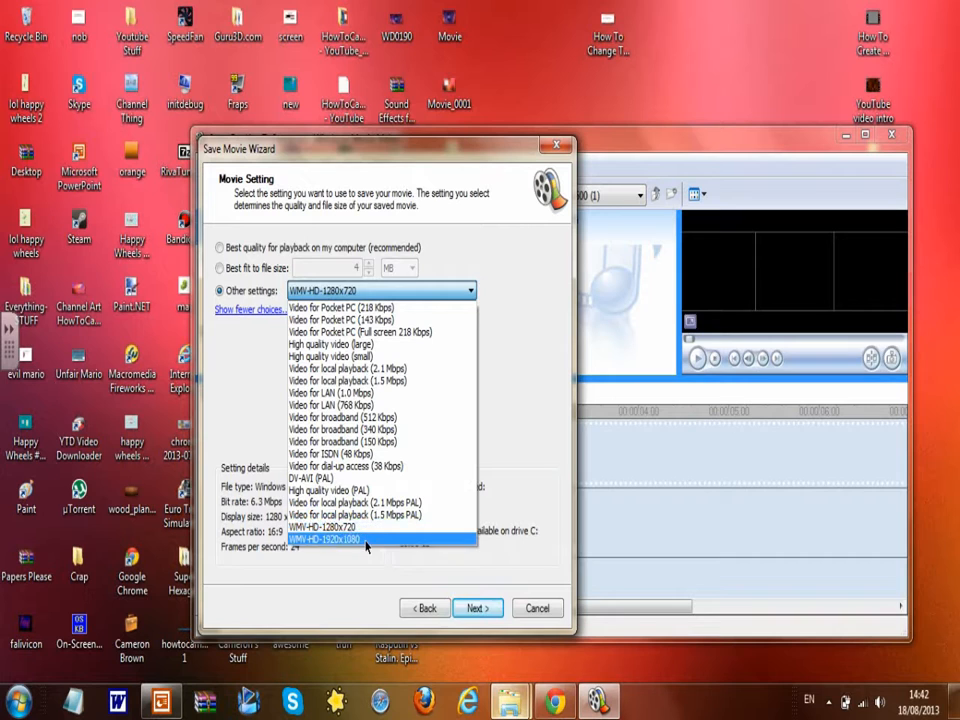